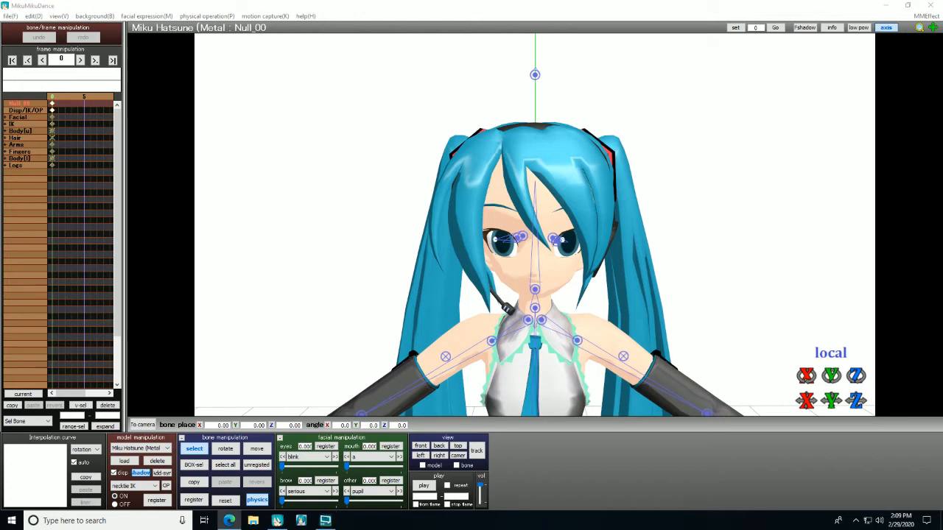
mouse_move(743, 306)
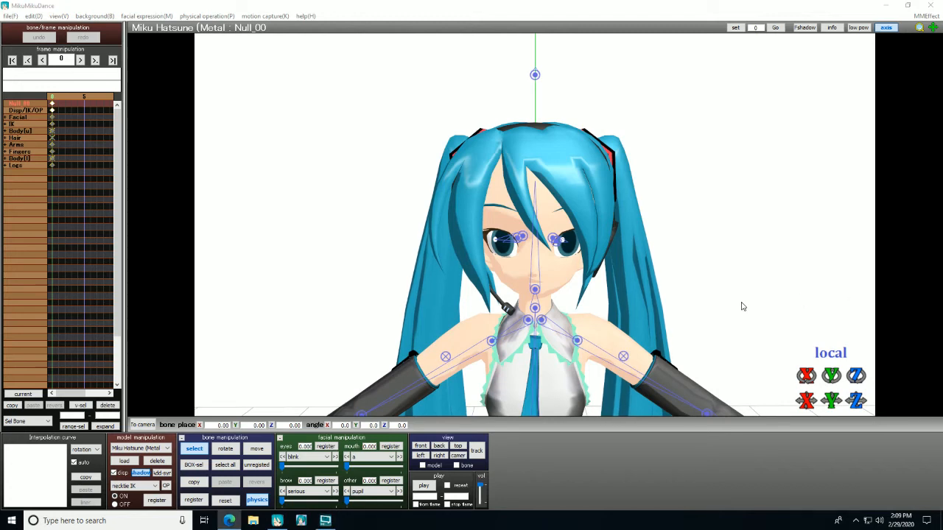
mouse_move(545, 199)
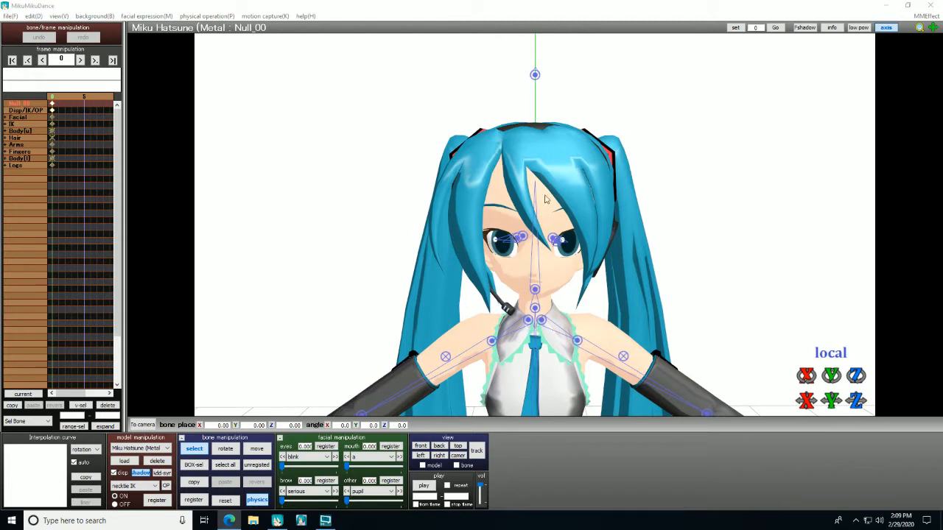
mouse_move(320, 407)
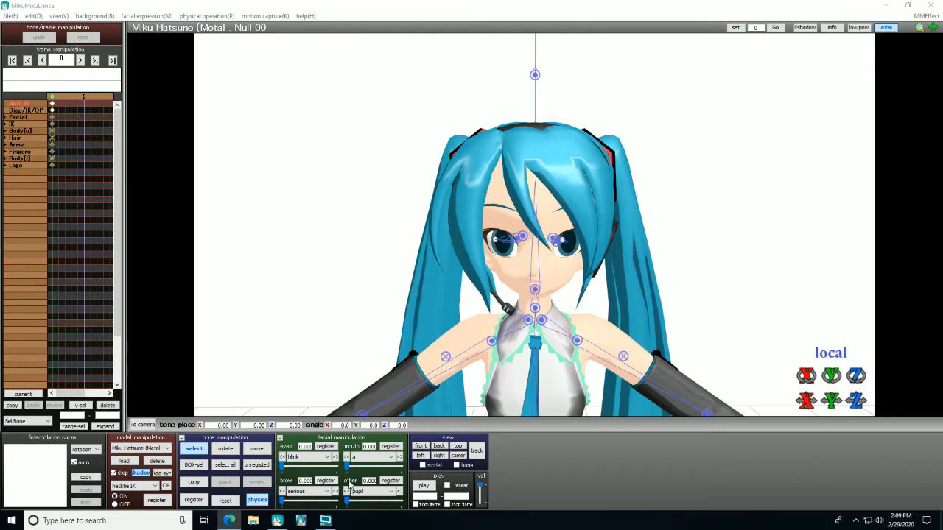
Browse the brow expression list, then take all of Miku's bones into selection.
click(306, 492)
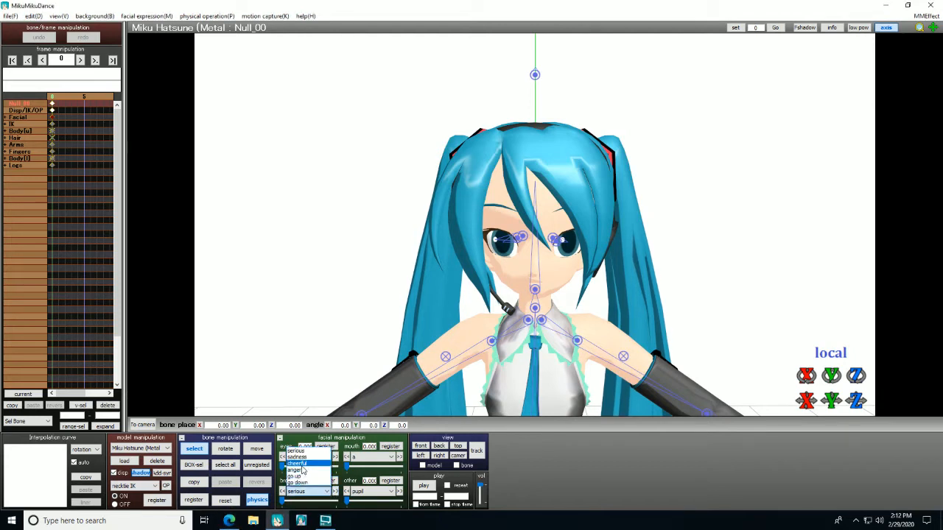
click(298, 470)
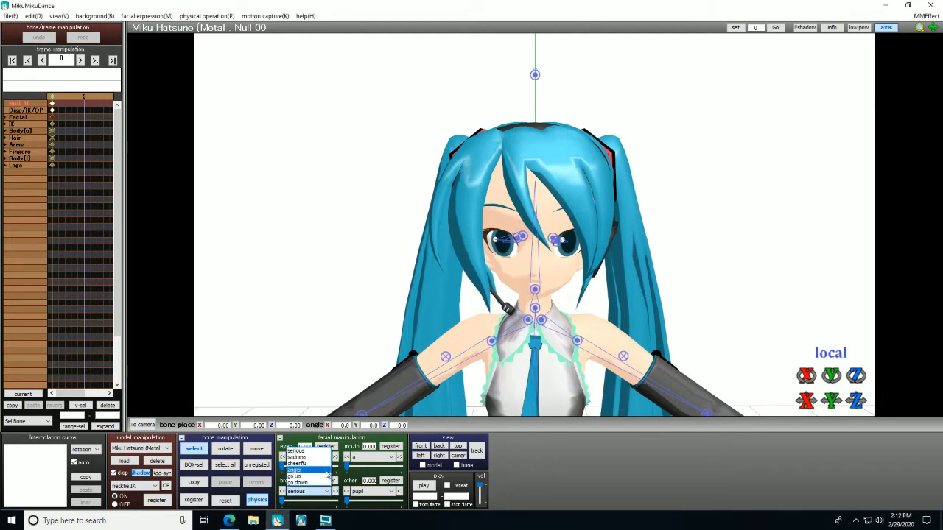
click(306, 457)
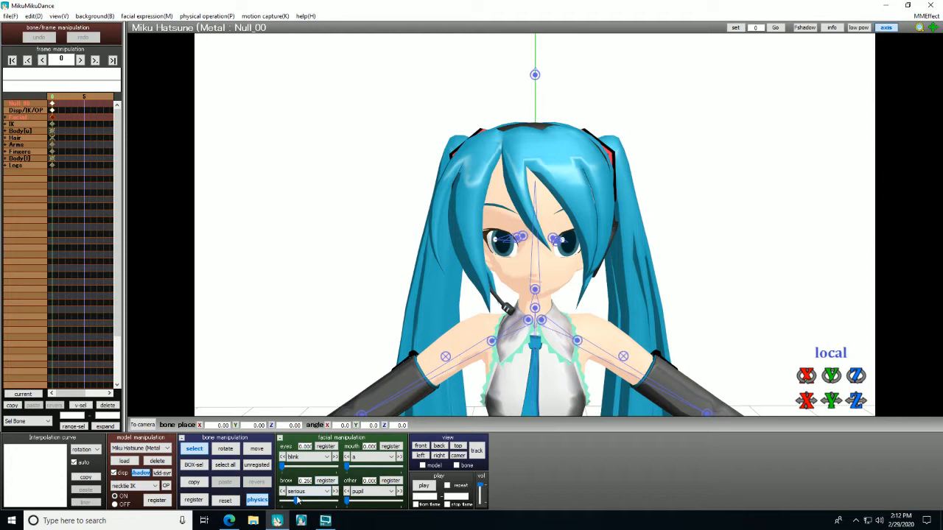
click(295, 492)
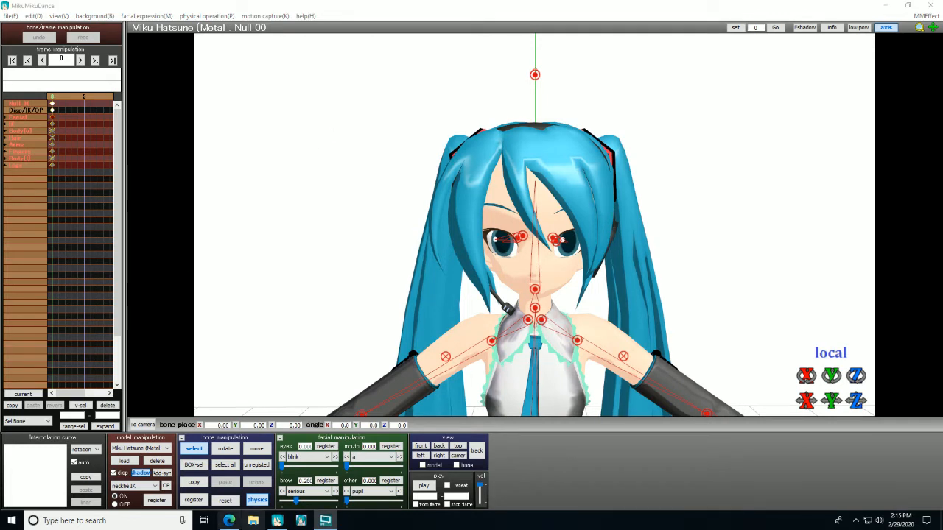
mouse_move(318, 288)
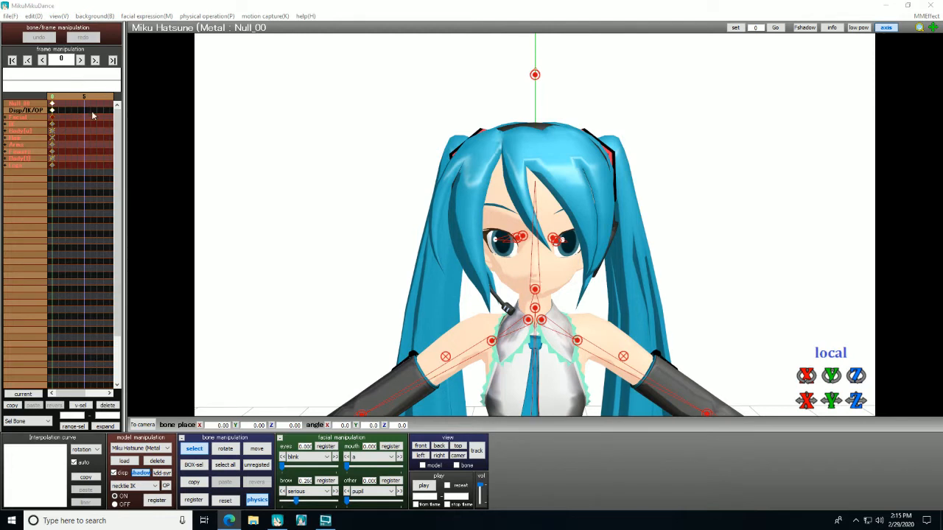
mouse_move(101, 136)
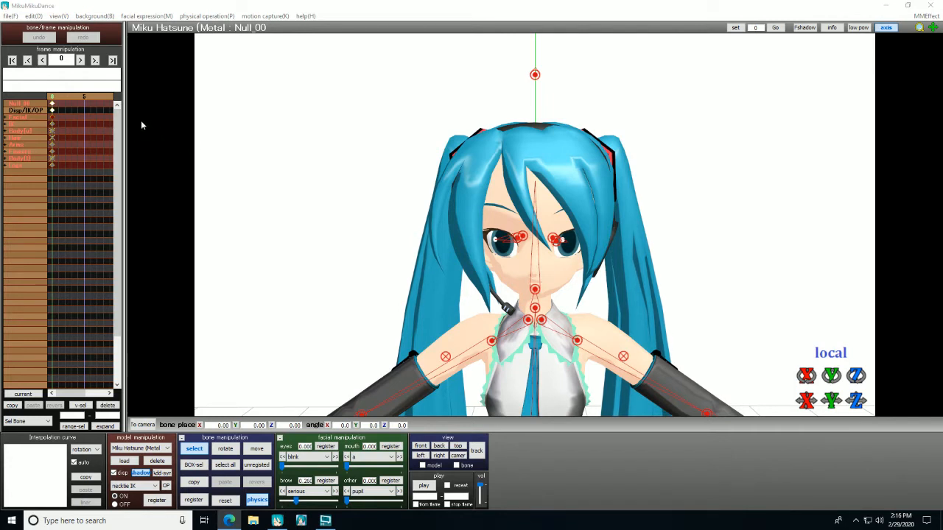
mouse_move(229, 179)
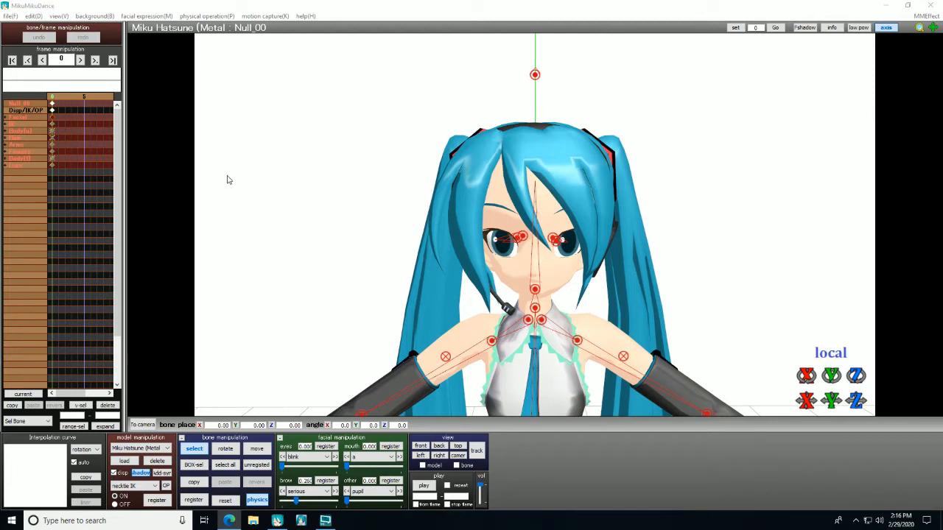
mouse_move(224, 231)
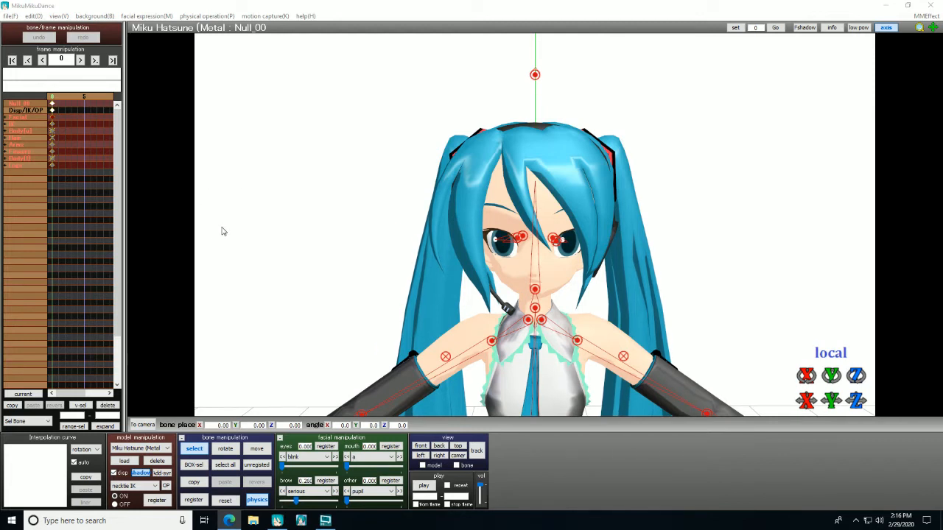
mouse_move(311, 206)
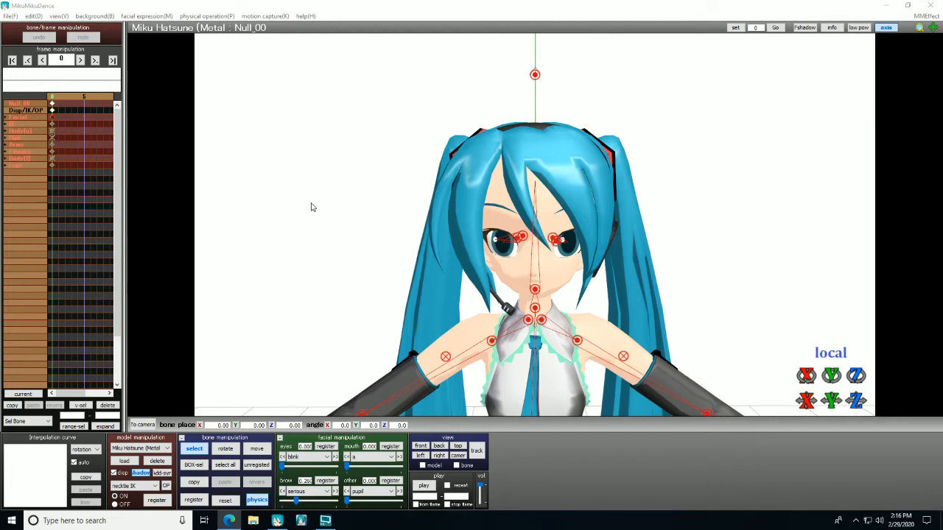
mouse_move(272, 194)
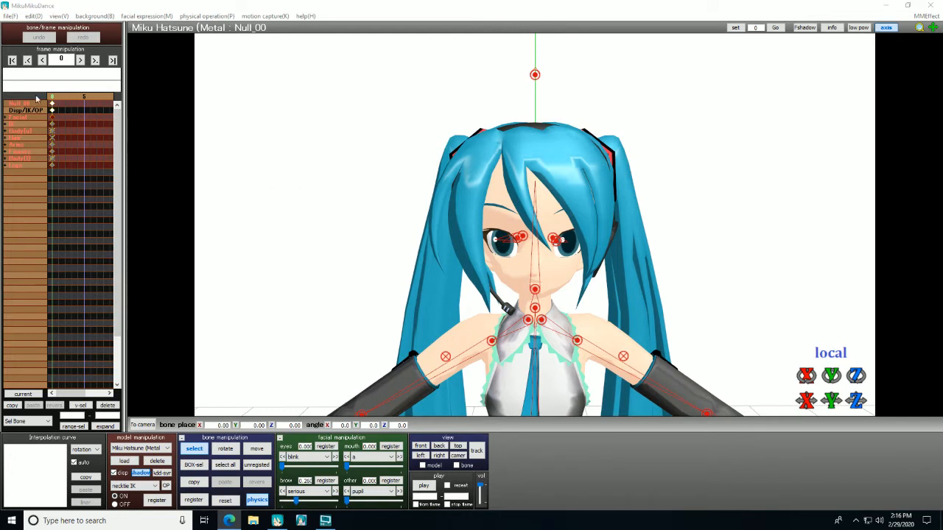
Register a keyframe and slide the blink morph fully closed, then back to open eyes.
click(80, 59)
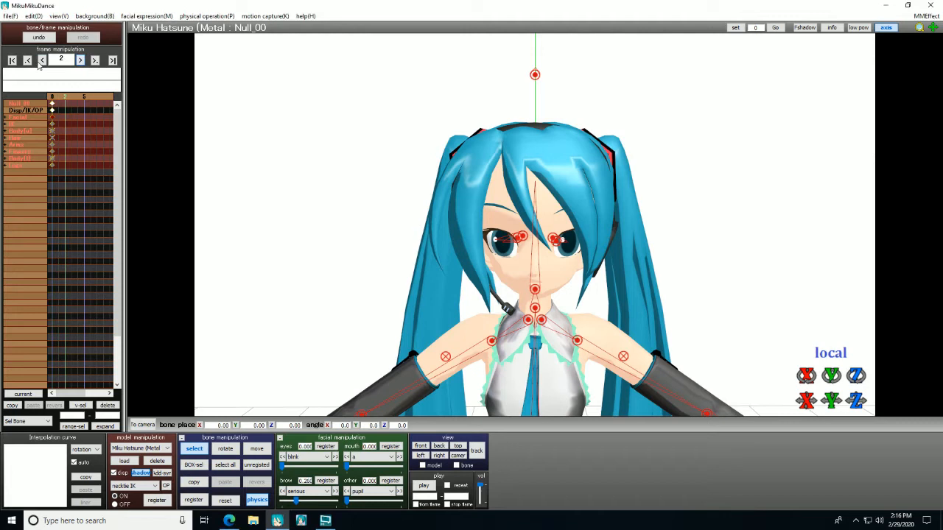
click(12, 59)
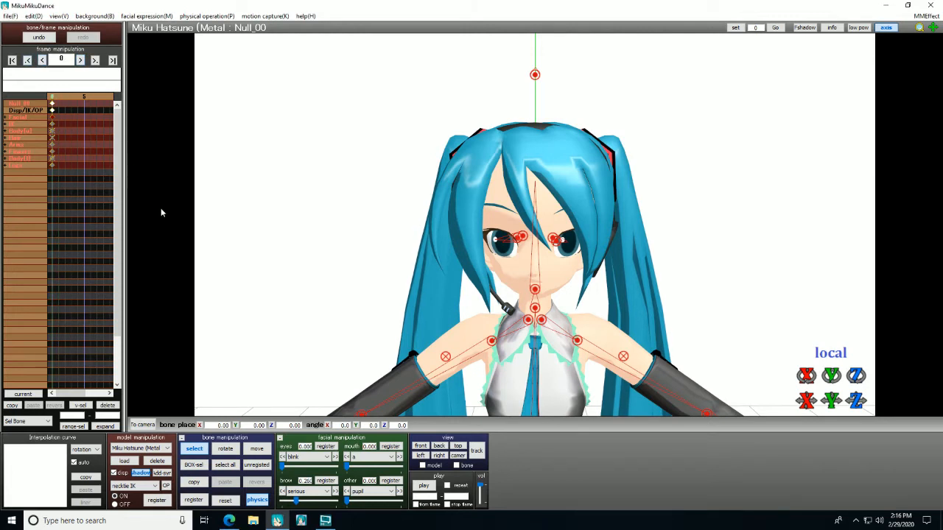
mouse_move(395, 401)
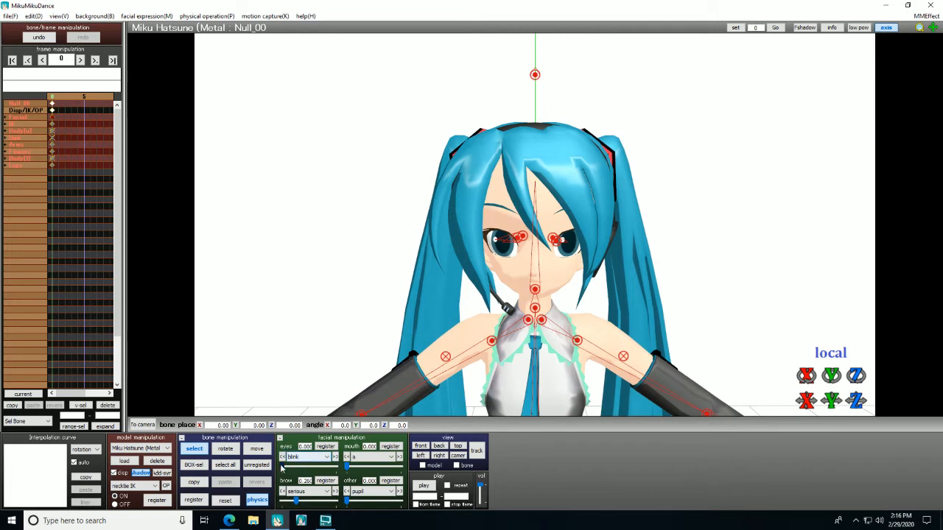
drag(295, 469, 342, 468)
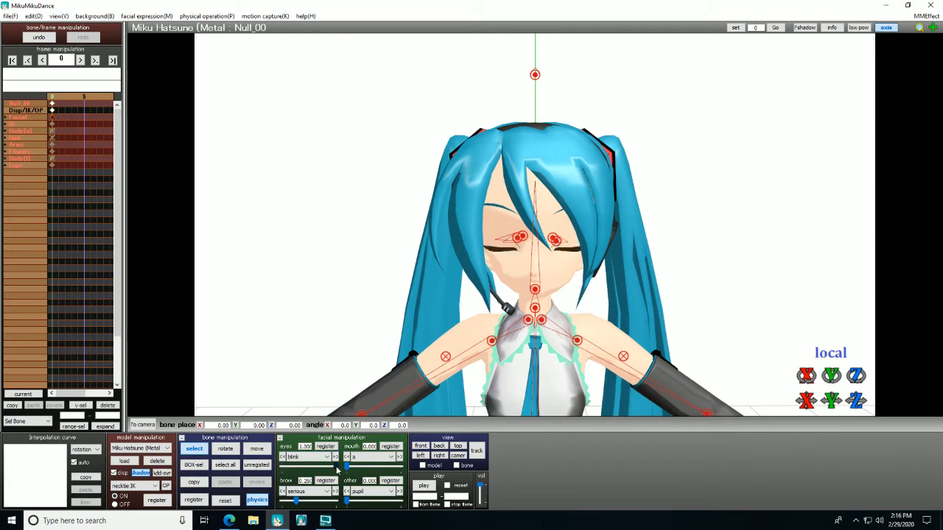
drag(336, 468, 283, 469)
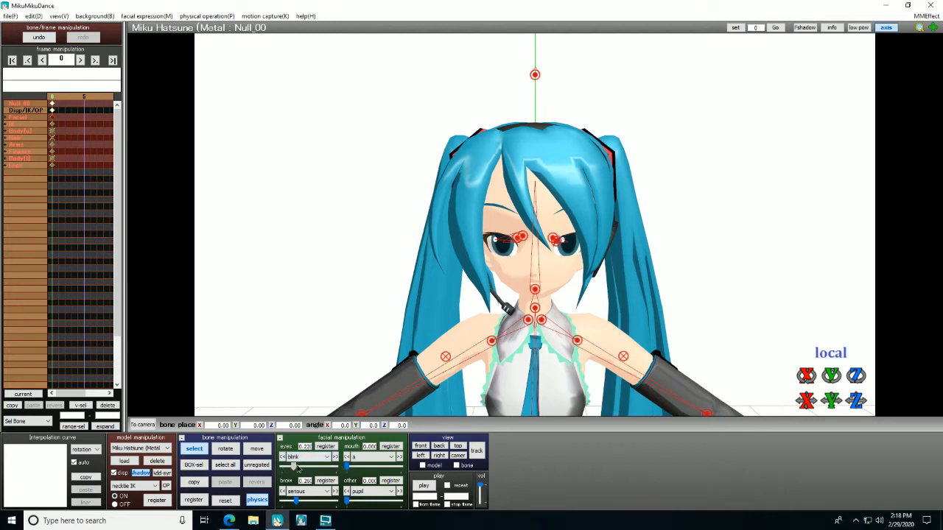
Frown Miku's brows with the anger slider, register it, and choose the tongue-out mouth morph.
drag(296, 465, 336, 465)
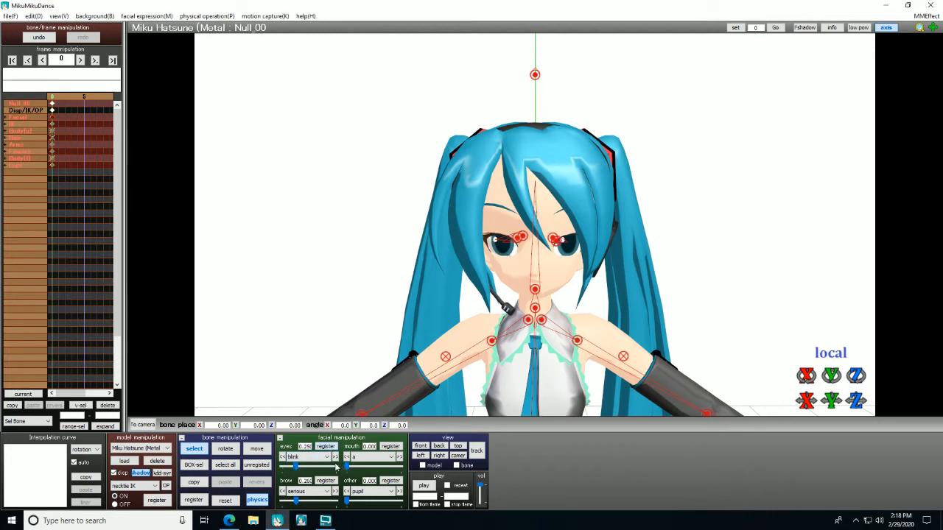
click(327, 457)
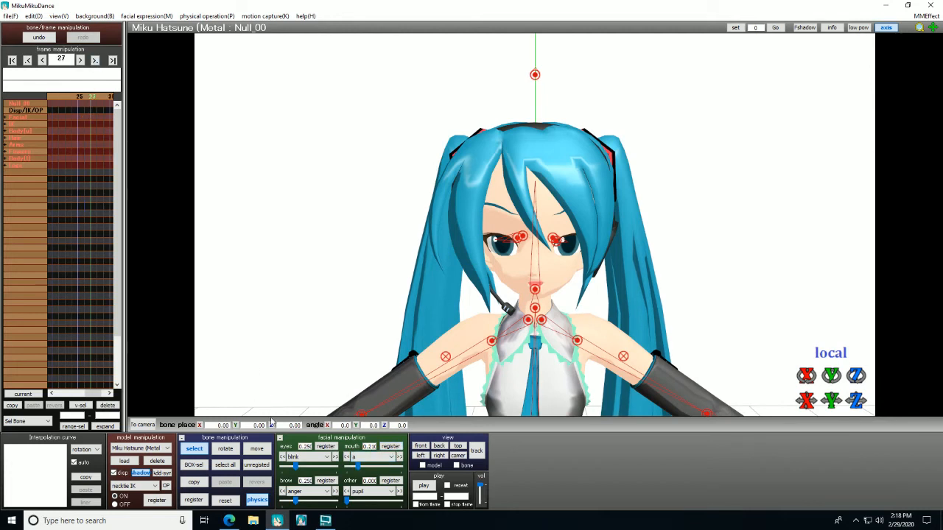
click(390, 492)
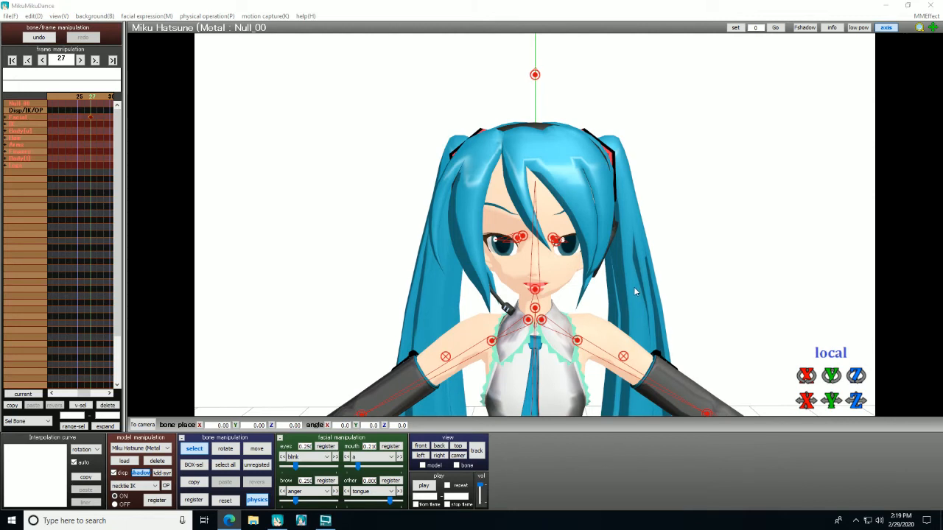
mouse_move(612, 235)
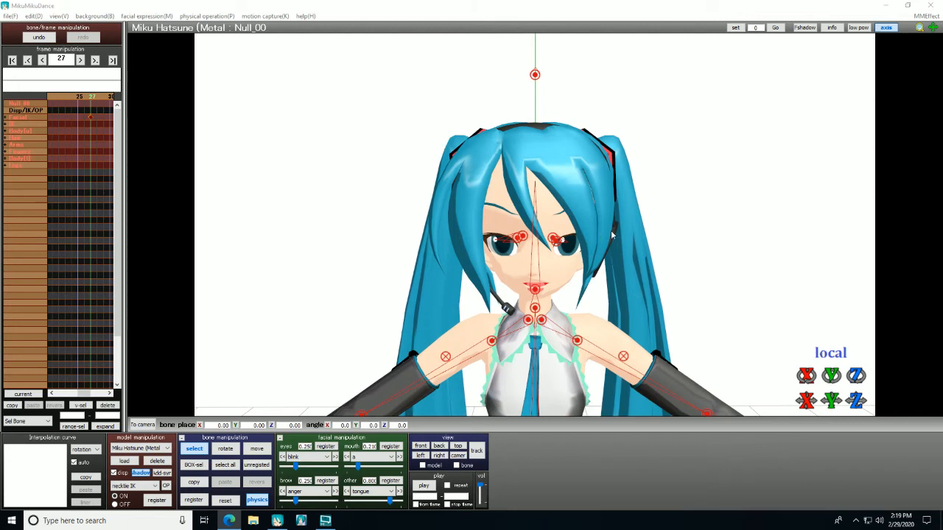
mouse_move(622, 254)
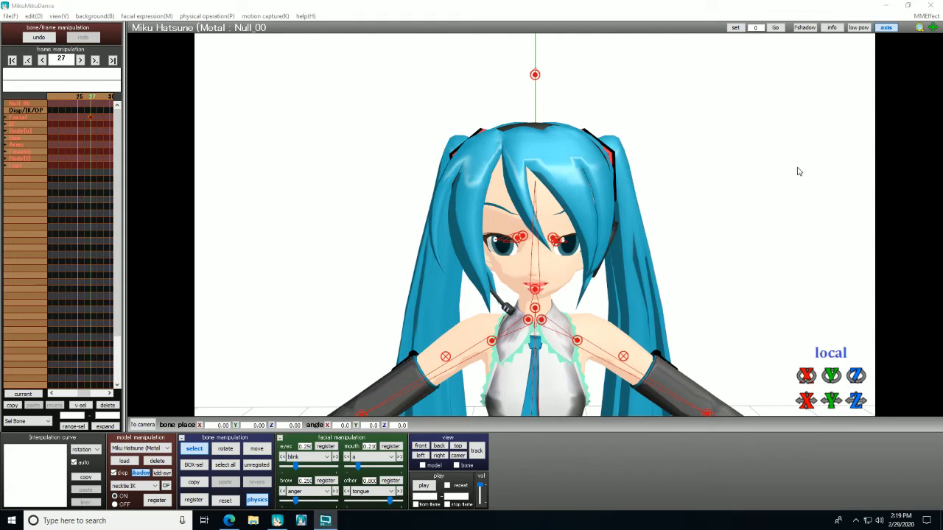
mouse_move(692, 206)
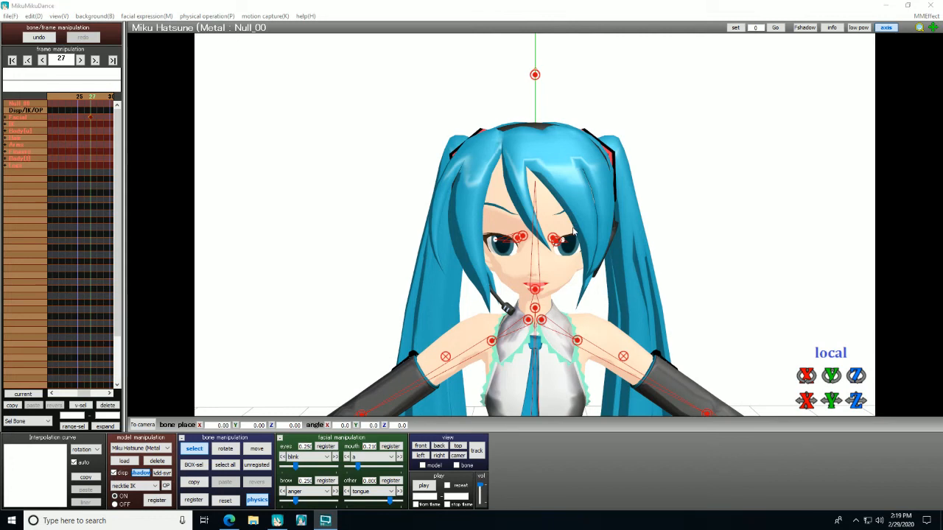
Switch to camera/light/accessory mode for a full-body stage view.
click(306, 457)
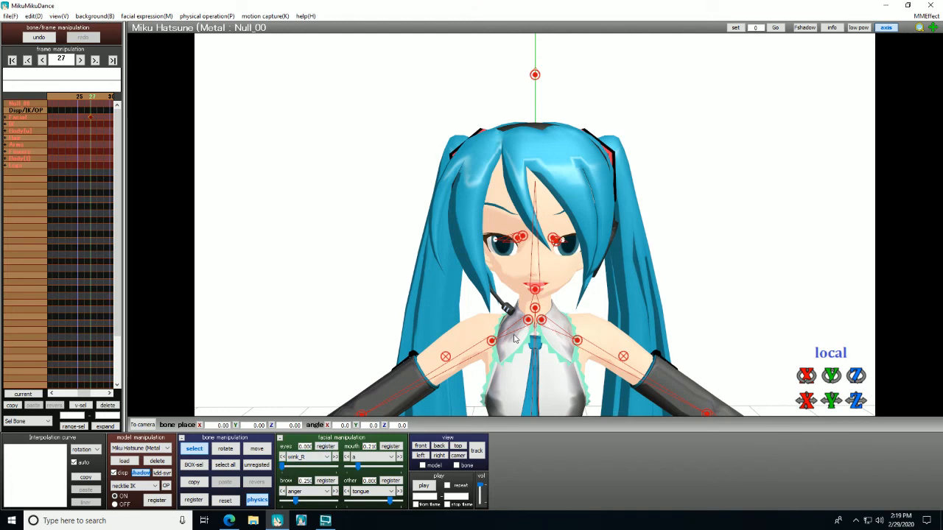
mouse_move(670, 279)
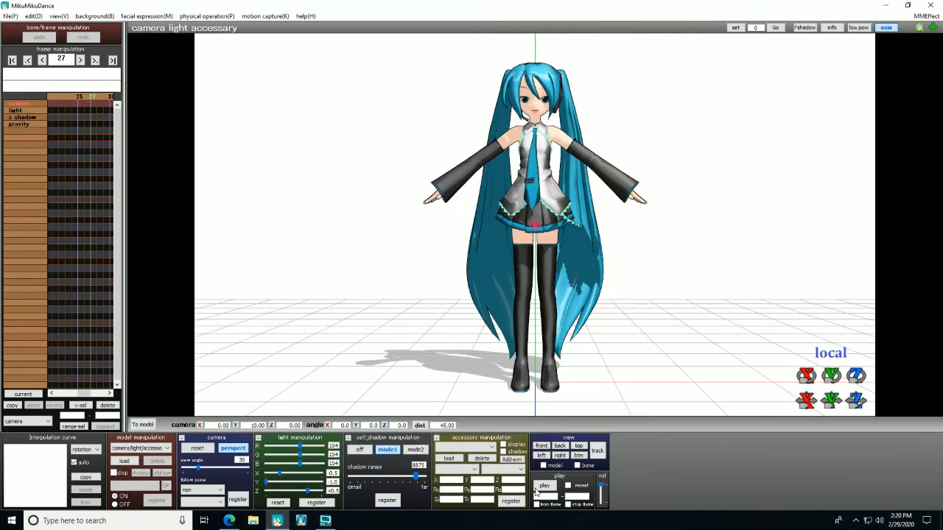
Return to the Miku model and play back the facial animation.
click(544, 484)
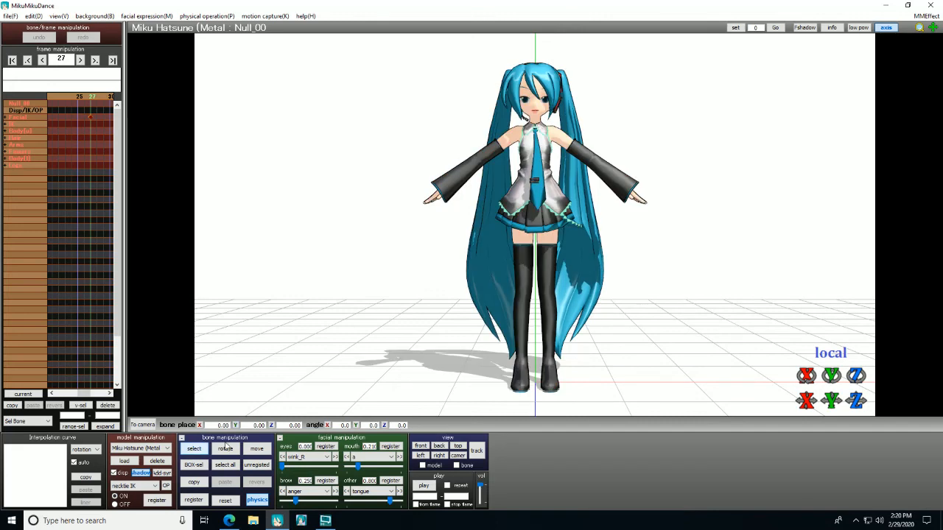
click(424, 486)
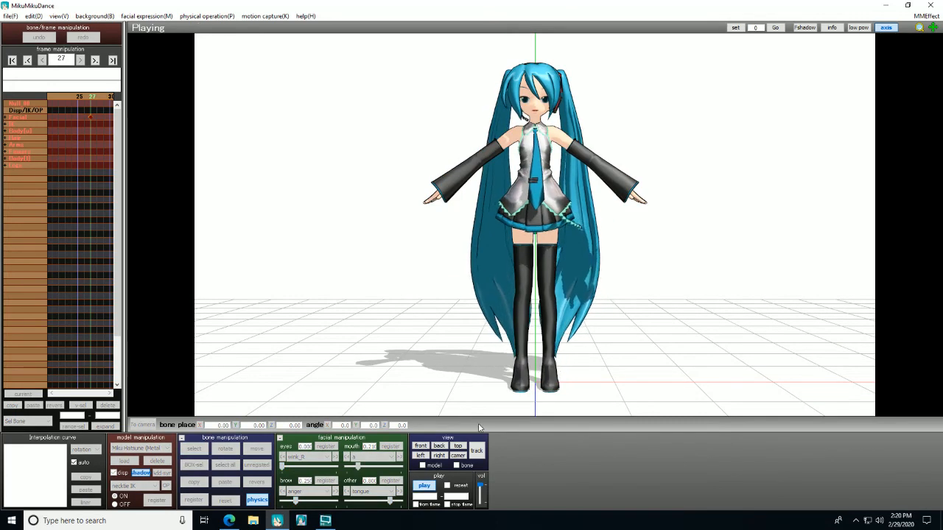